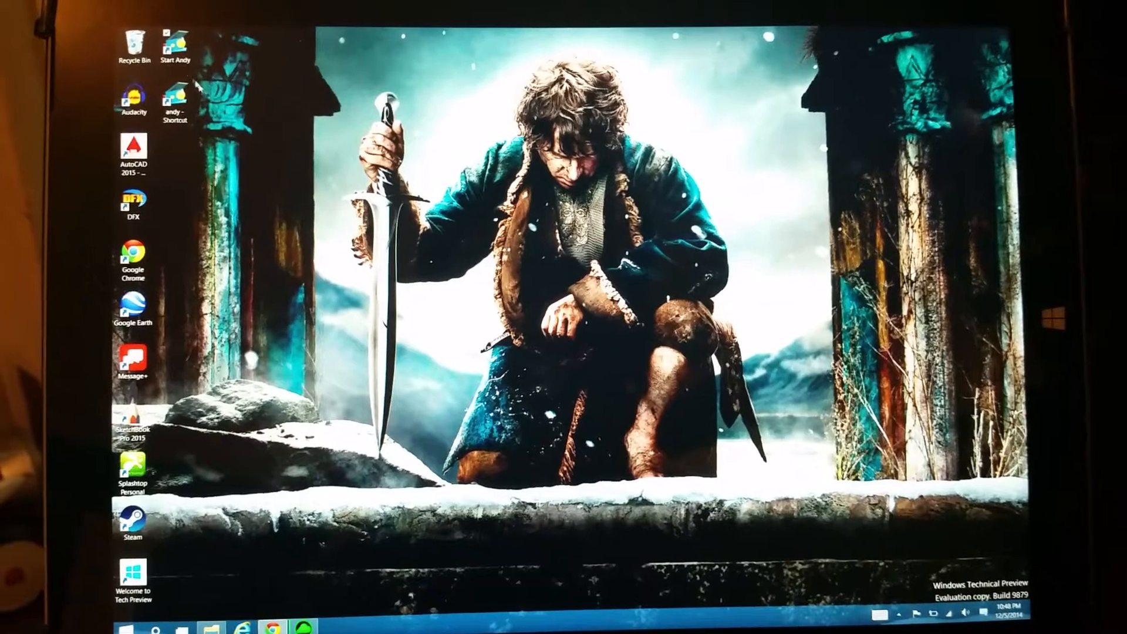
Launch the Andy Android emulator from its 'Start Andy' desktop shortcut until the Starting Andy splash appears
double_click(174, 36)
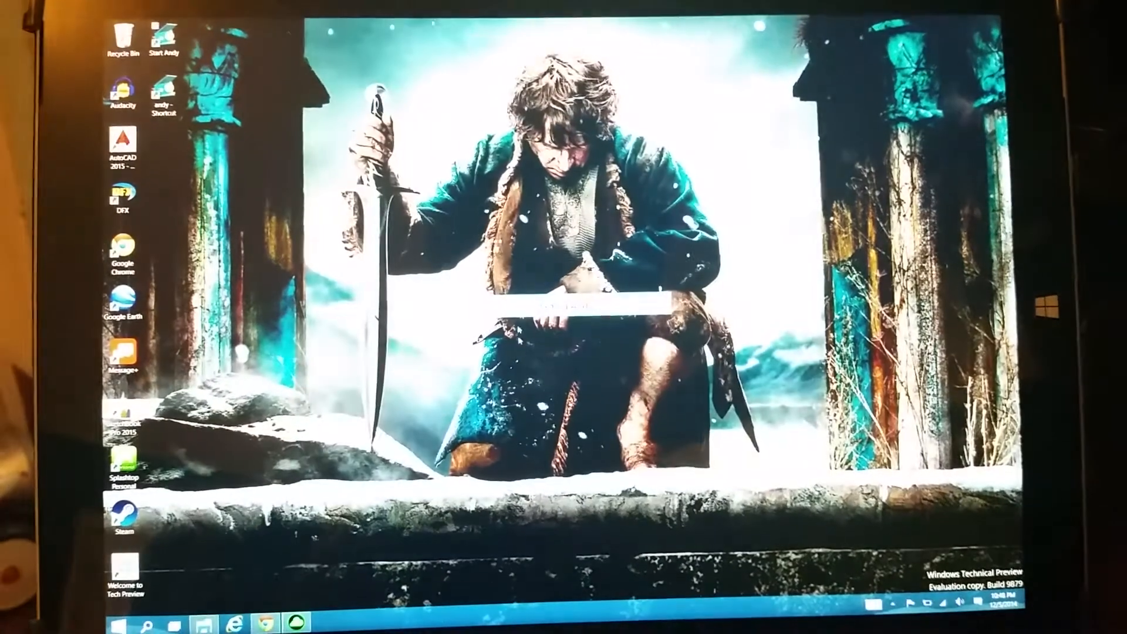
double_click(164, 40)
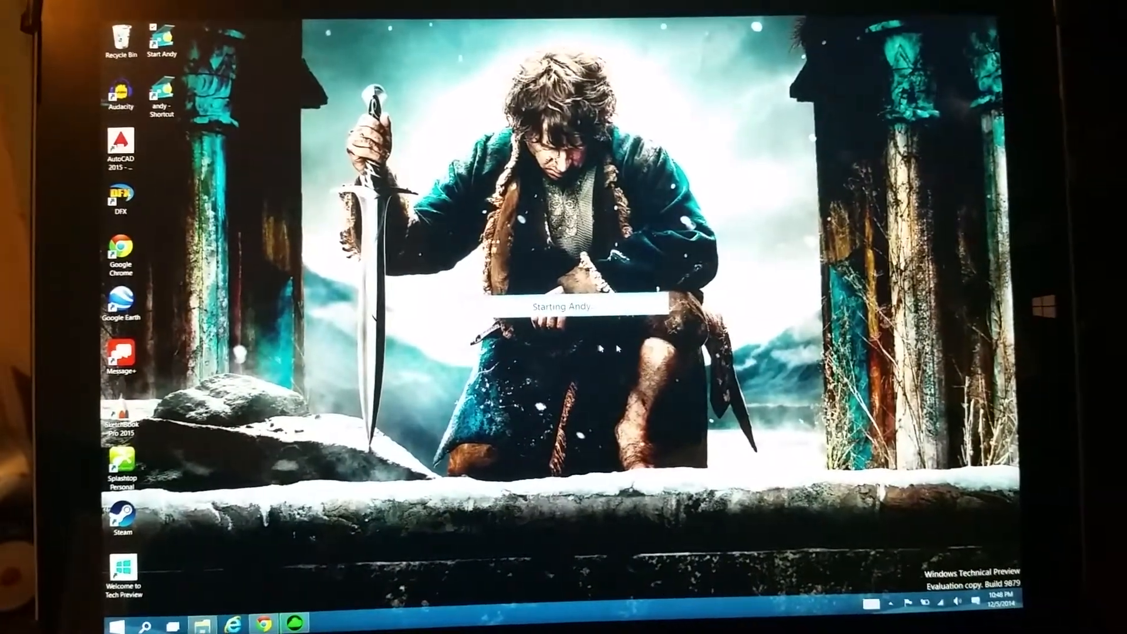